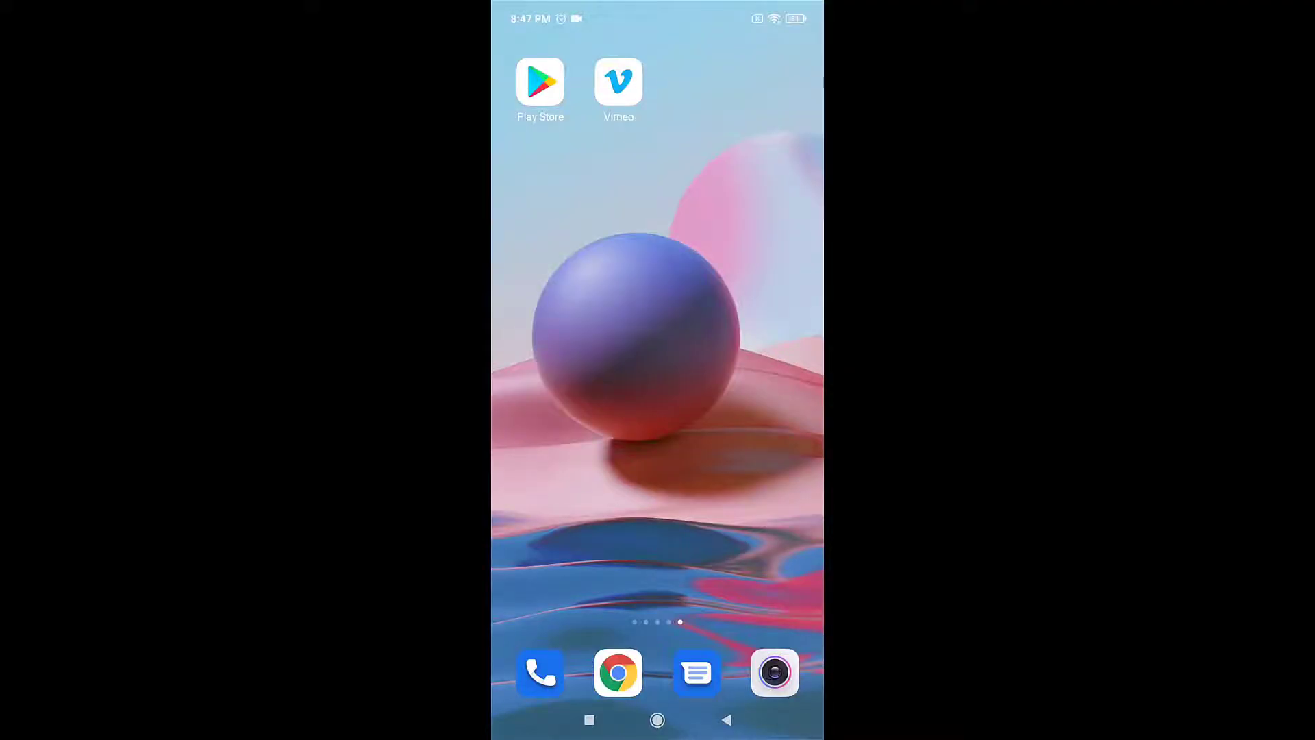
# Find the Vimeo listing in Play Store and confirm it offers Open, not Update
pyautogui.click(540, 82)
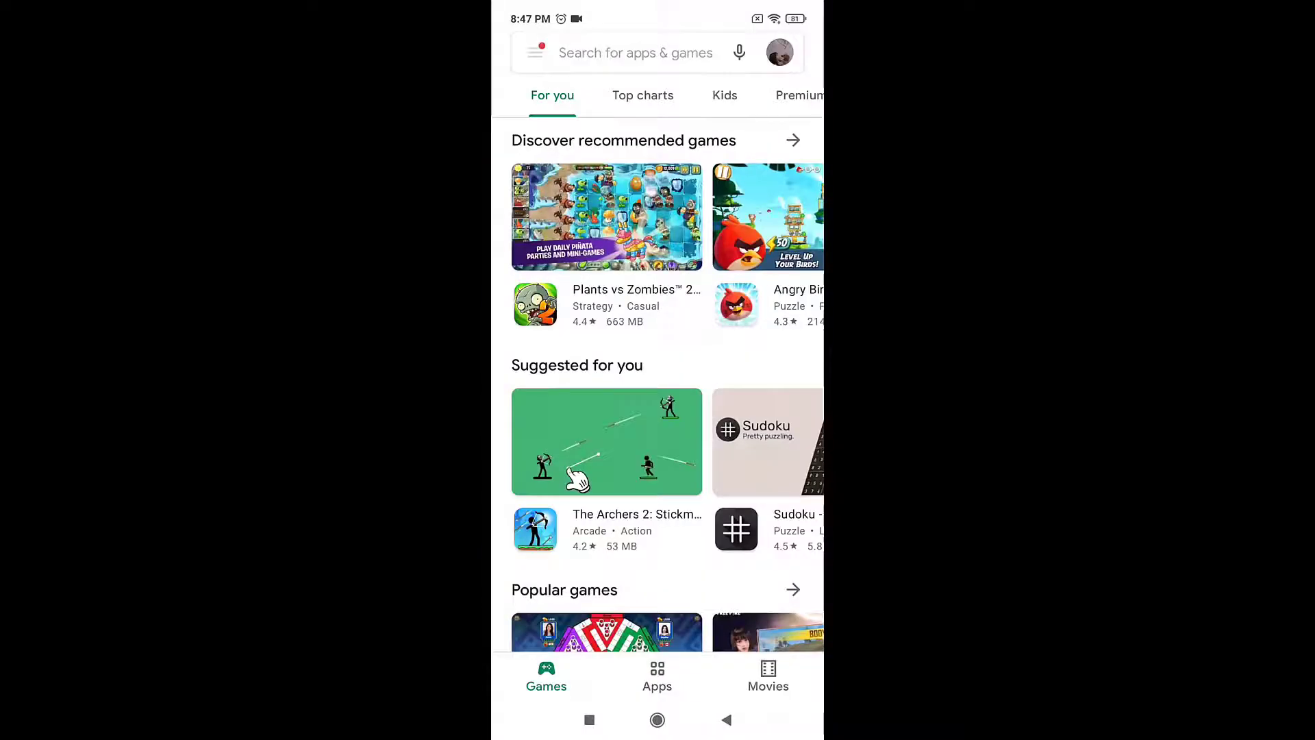
pyautogui.click(634, 52)
pyautogui.write('vimeo')
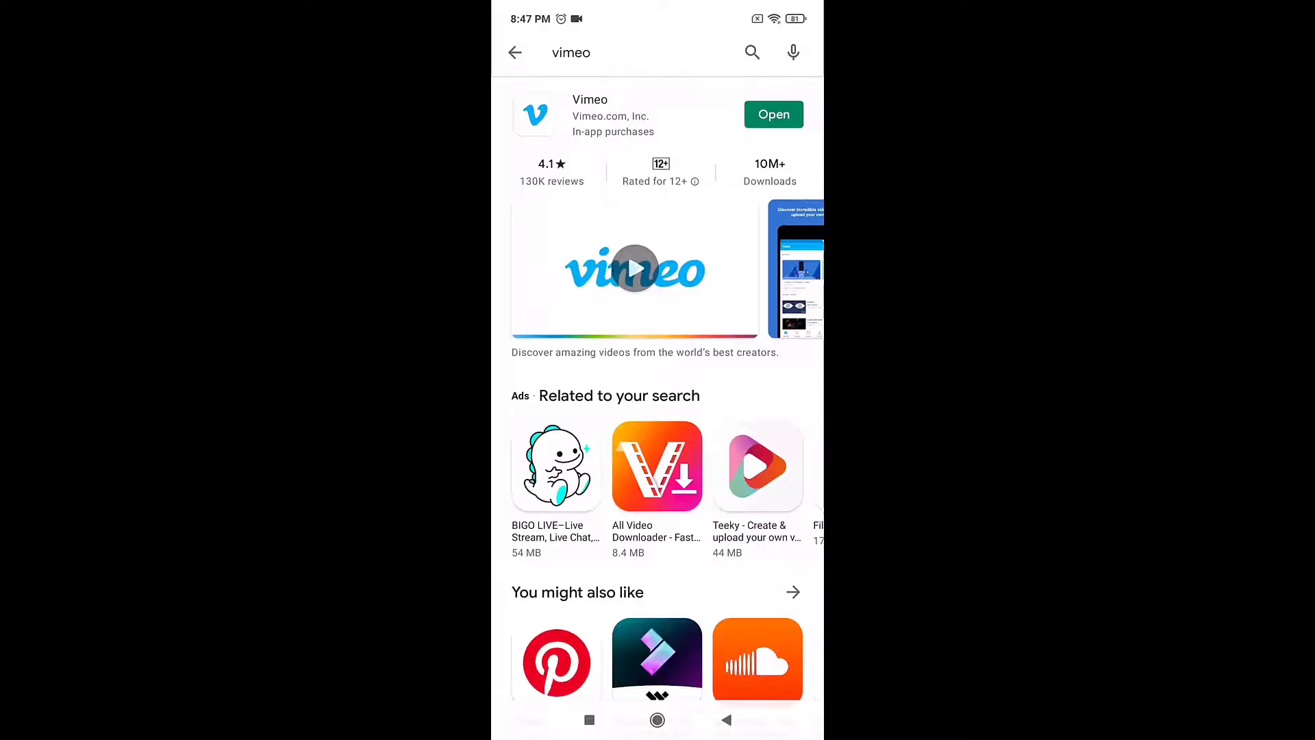
# Reach Vimeo's Other permissions page in Settings and confirm all five permissions are granted
pyautogui.click(589, 115)
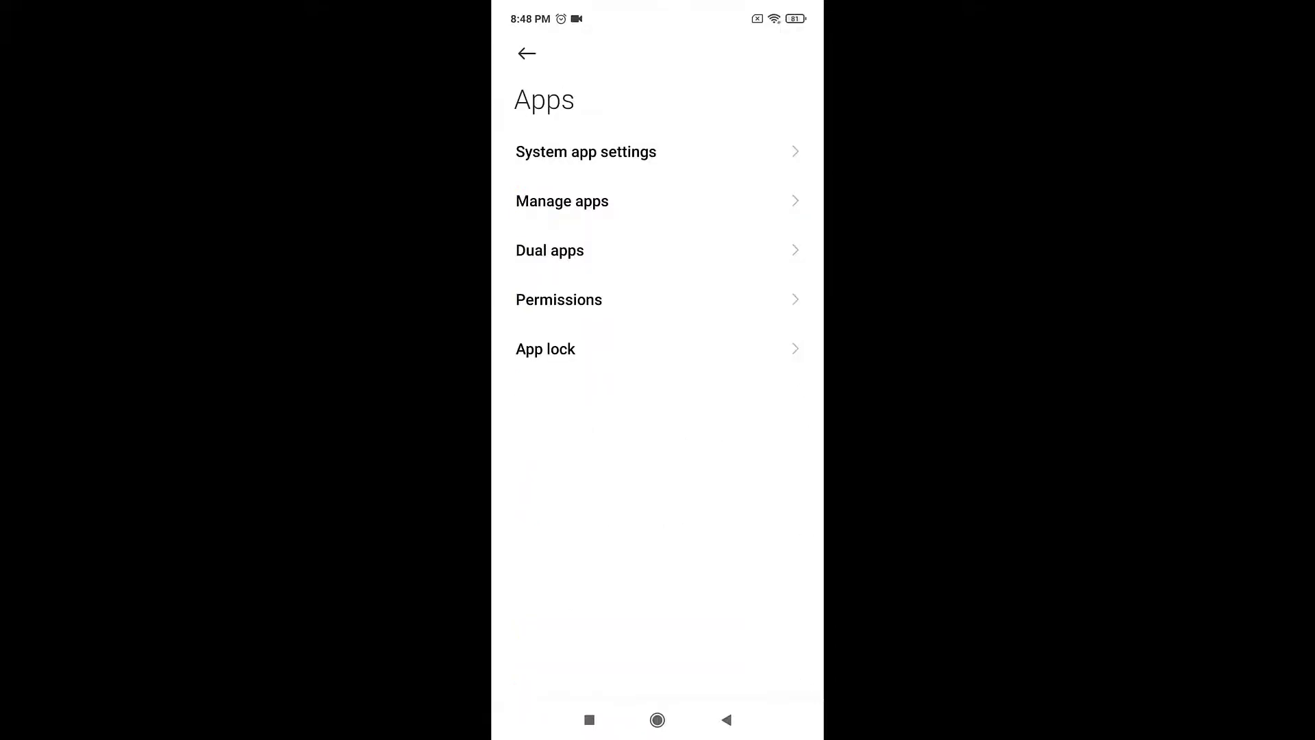
pyautogui.click(559, 300)
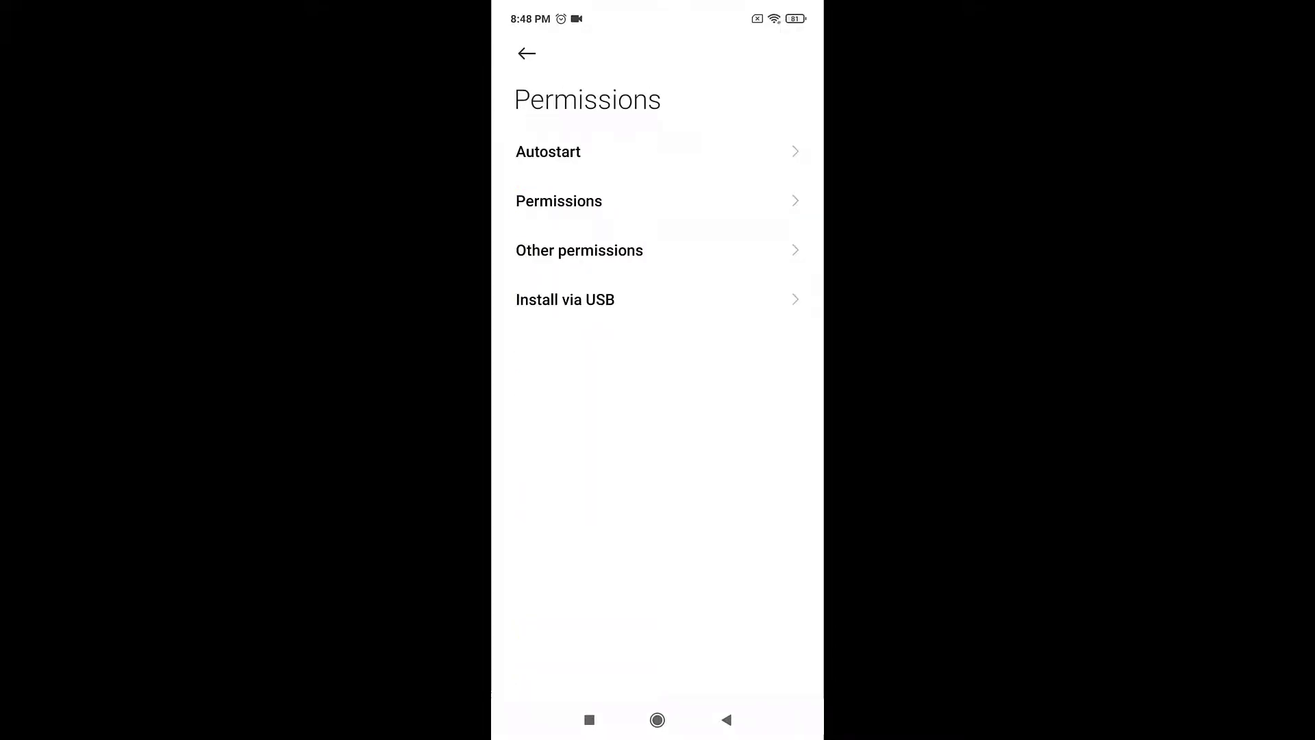
pyautogui.click(558, 200)
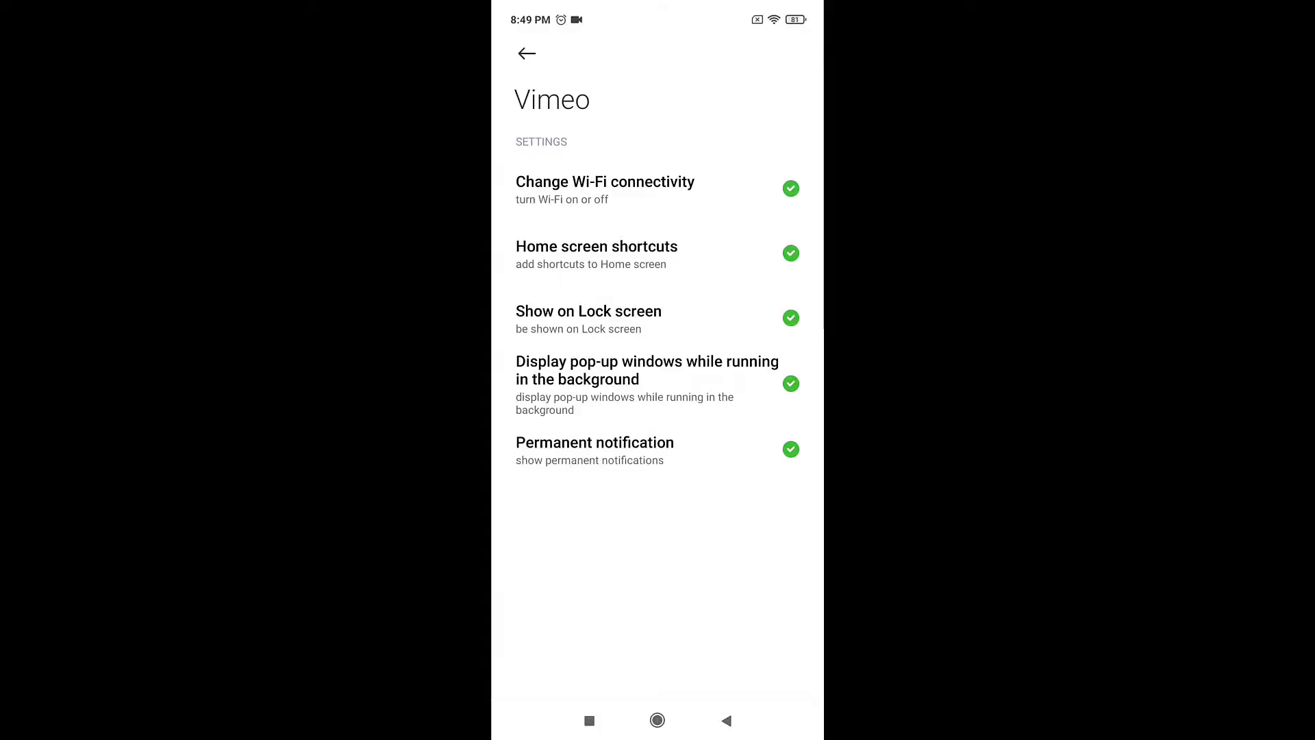
# Show the Date & time page with network-provided time and time zone enabled
pyautogui.click(526, 54)
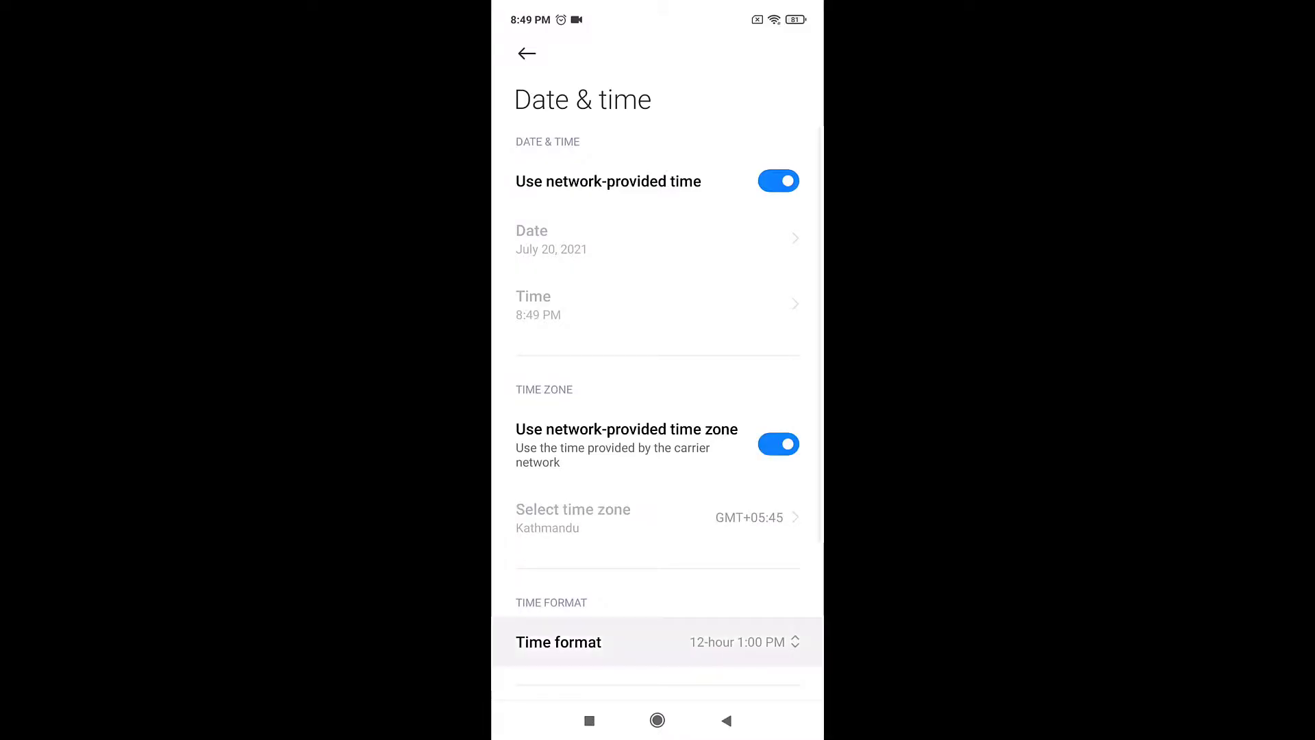
# Leave Date & time and return to the top of the main Settings list
pyautogui.scroll(-3)
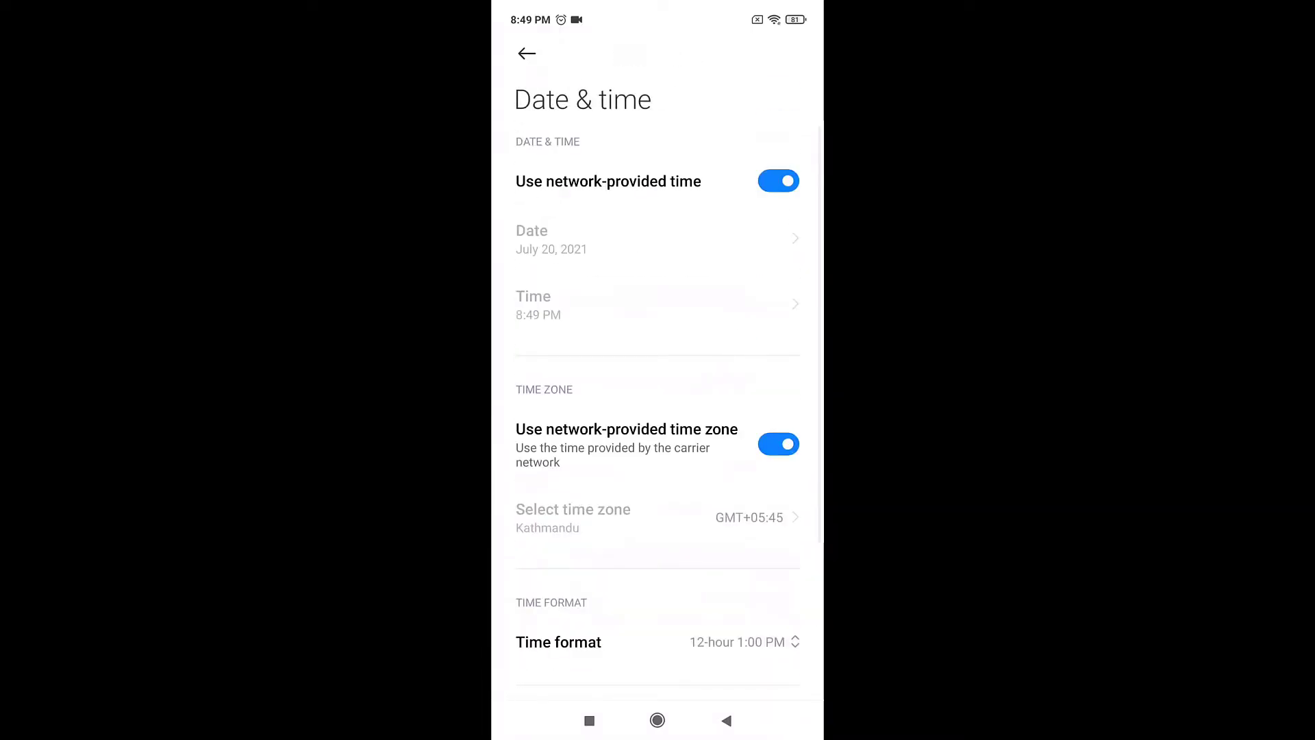
pyautogui.click(526, 53)
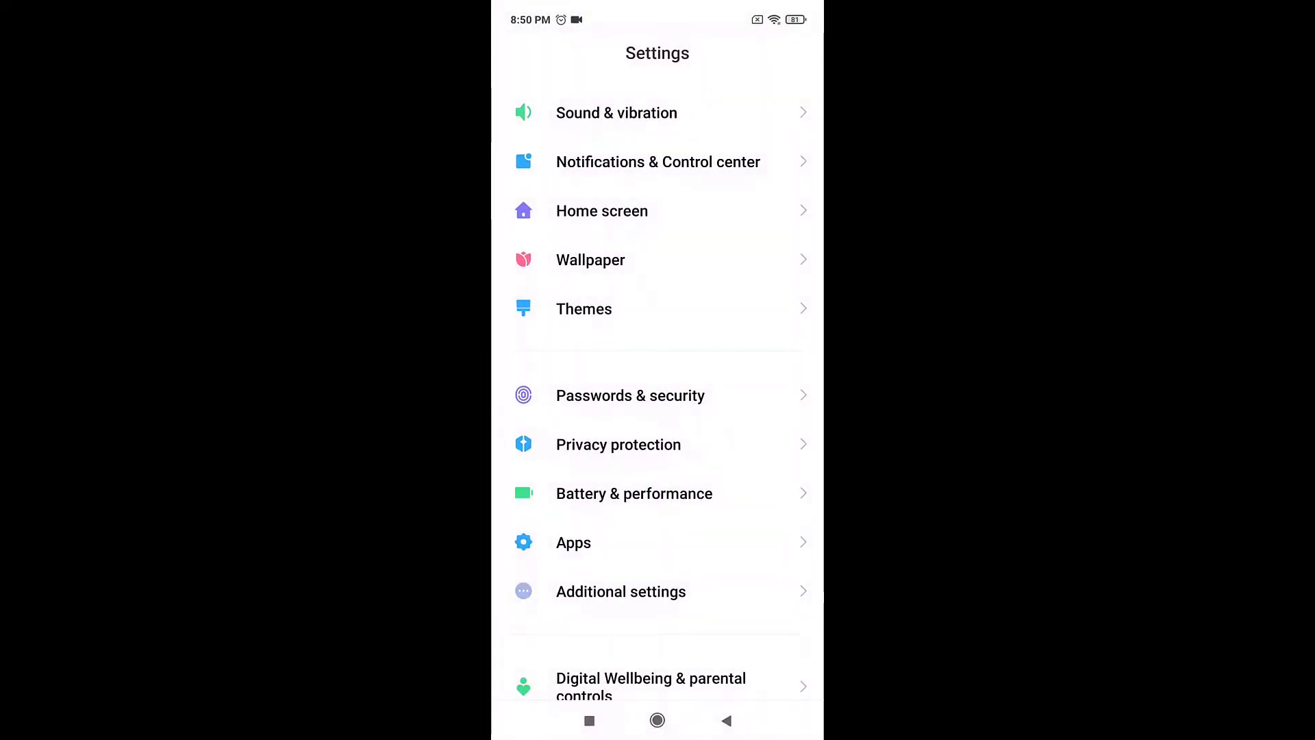
pyautogui.scroll(-3)
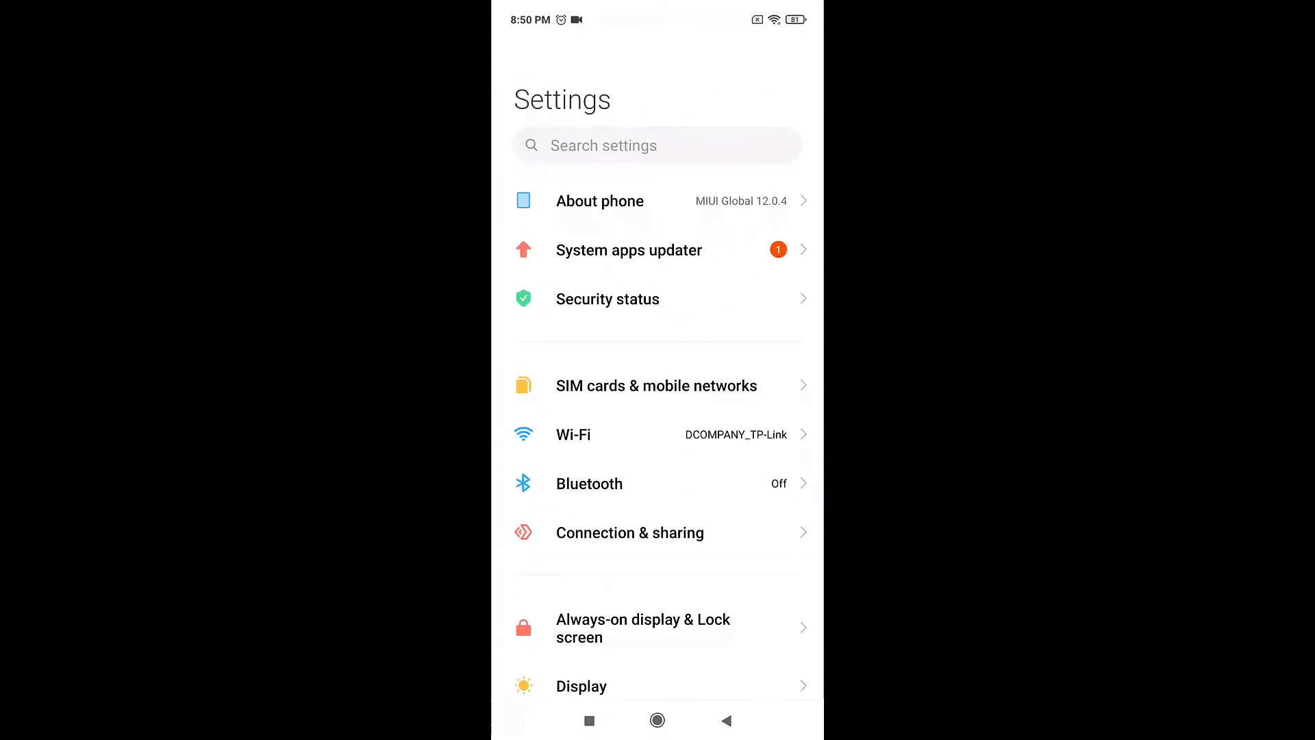